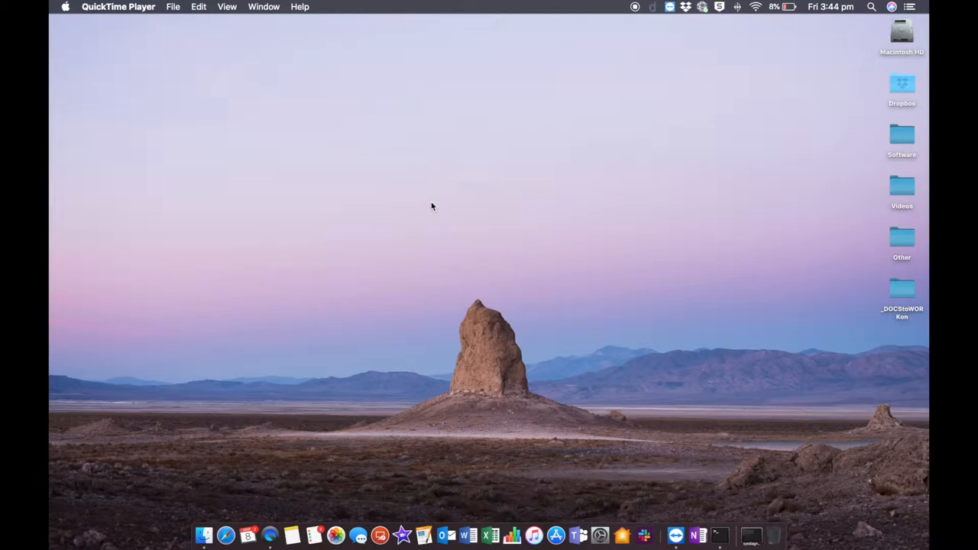
mouse_move(426, 178)
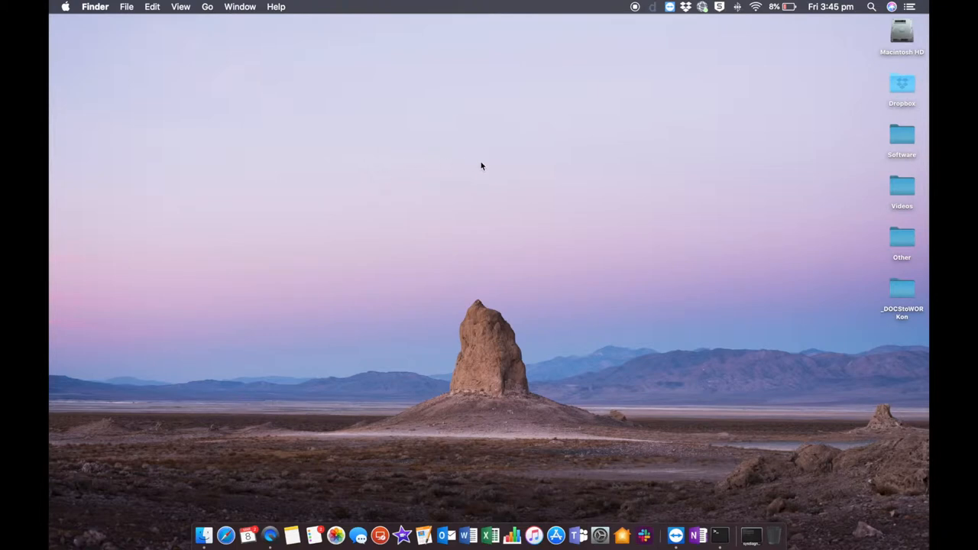
mouse_move(541, 288)
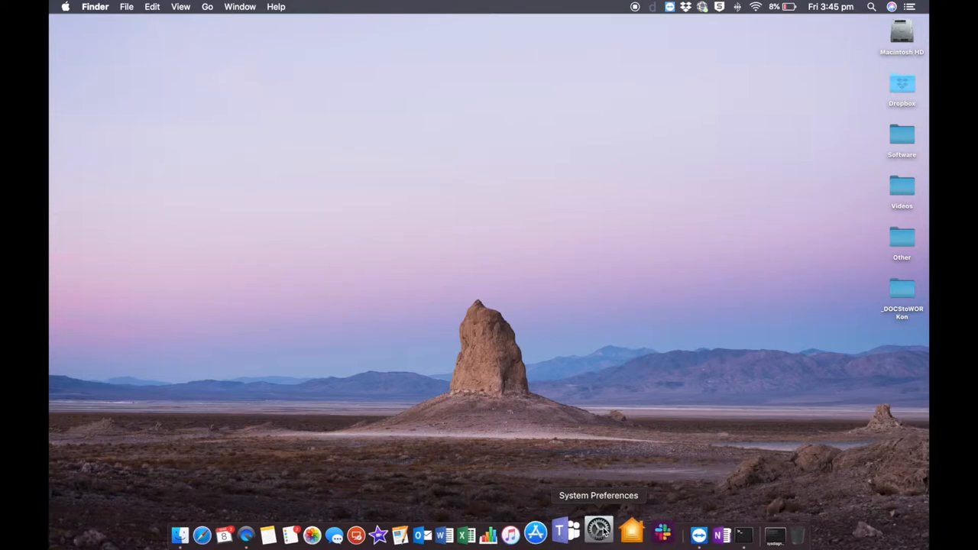
- Open System Preferences from the Dock and go to Users & Groups
click(599, 529)
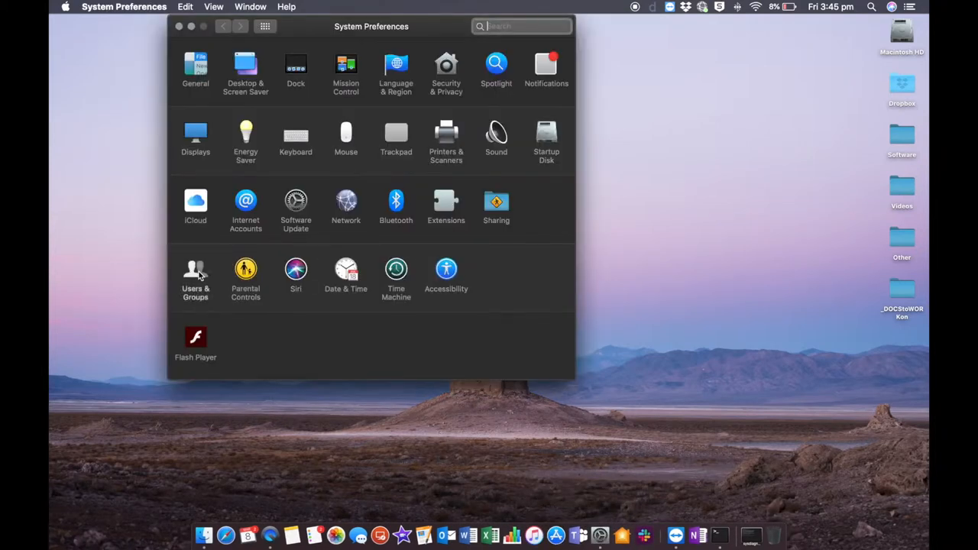
click(195, 273)
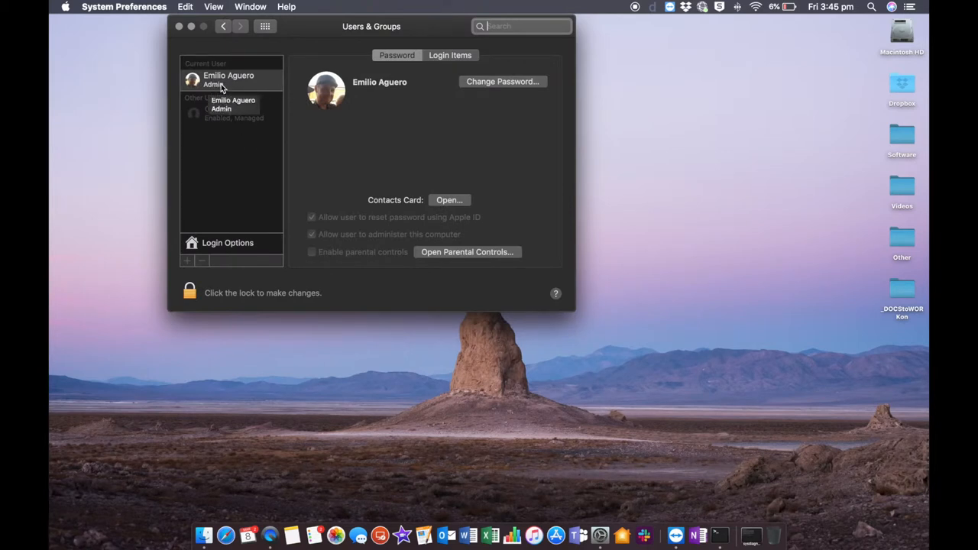
mouse_move(227, 88)
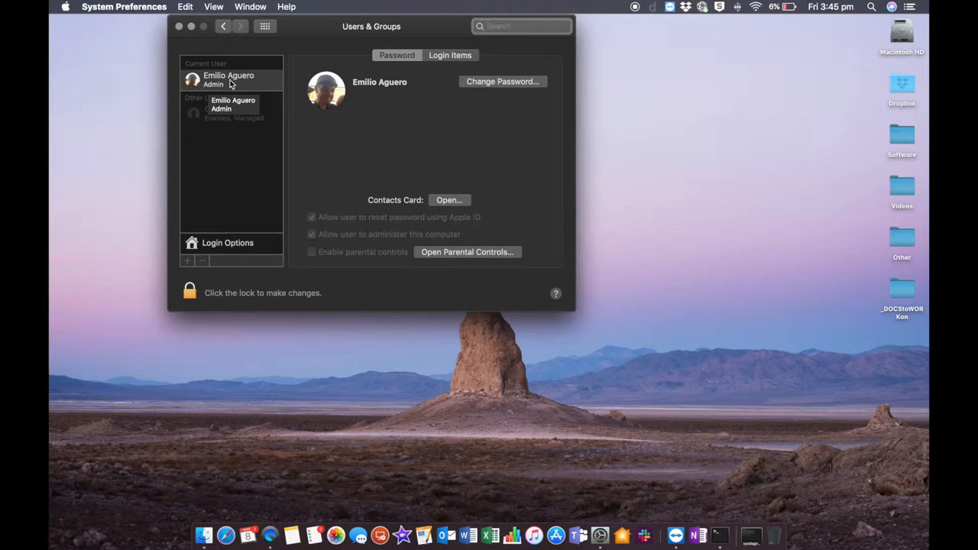
- Move the Users & Groups window toward the centre of the screen
drag(372, 26, 422, 86)
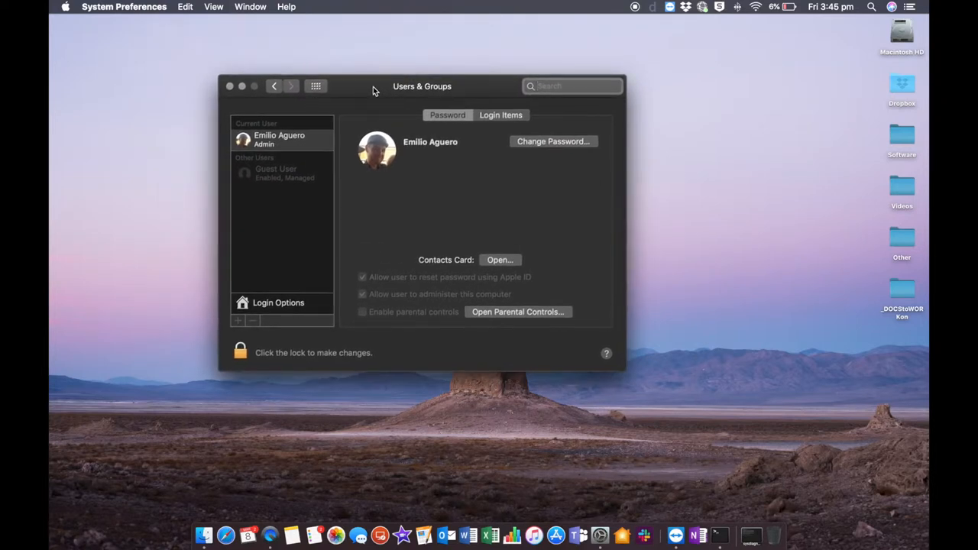
click(573, 85)
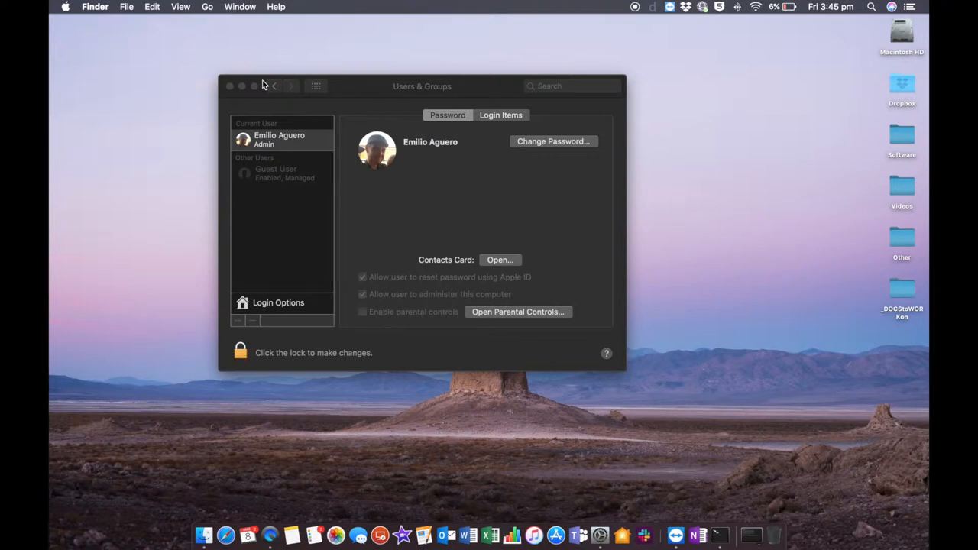
mouse_move(365, 86)
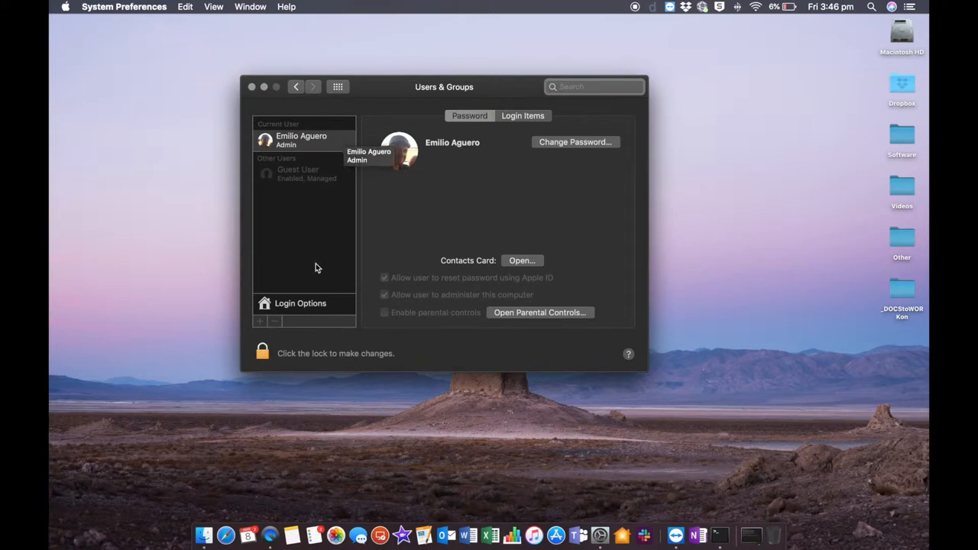
- Unlock Users & Groups with the administrator password so changes can be made
click(262, 353)
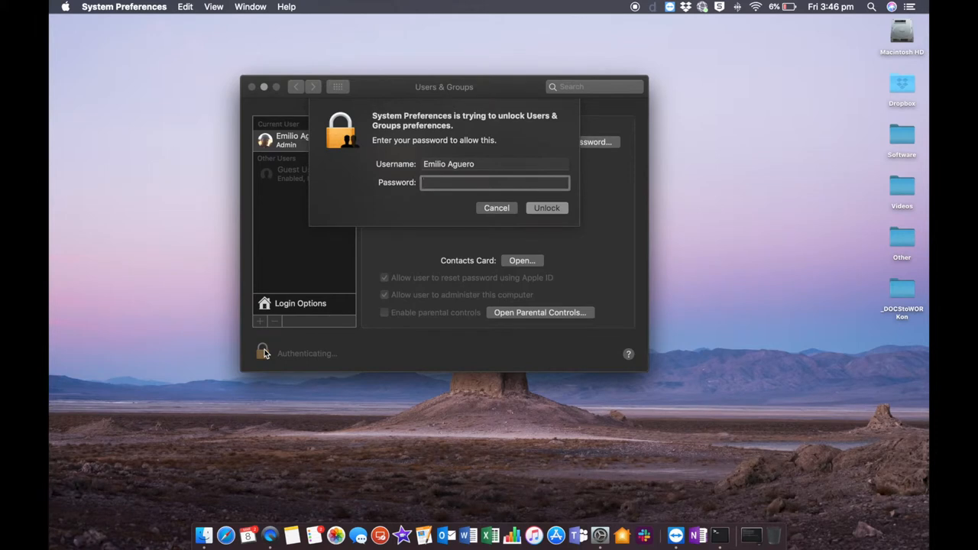
text(password)
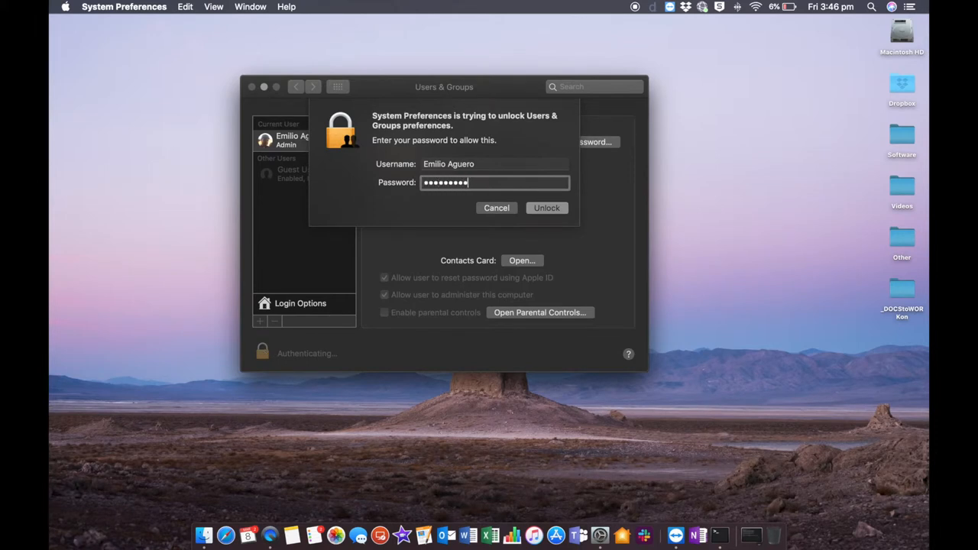
click(546, 208)
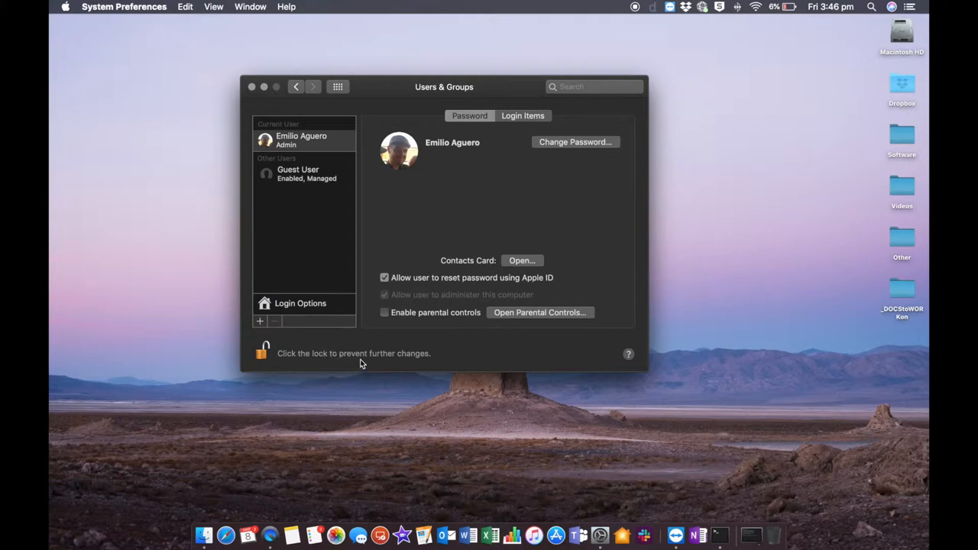
mouse_move(335, 365)
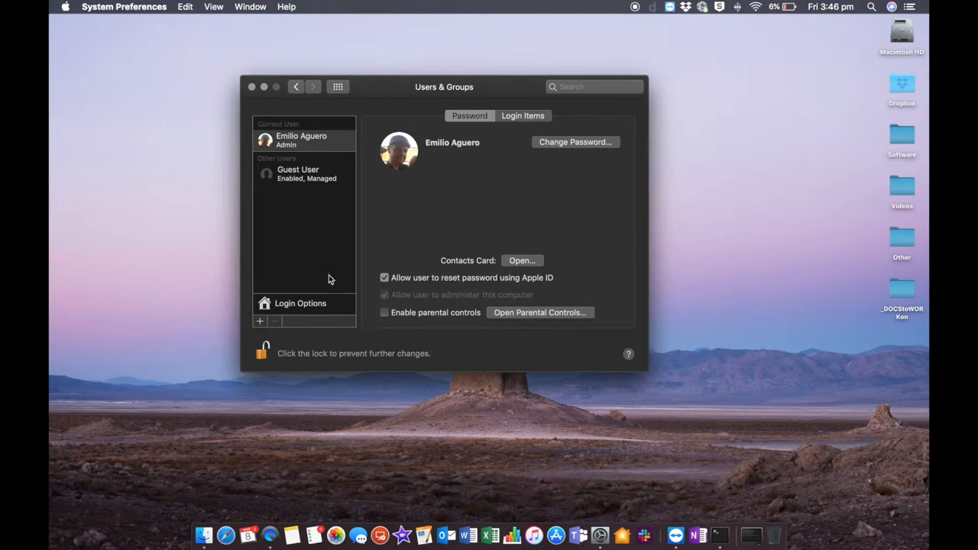
- Show Login Options and bring up the Network Account Server Join sheet
click(300, 303)
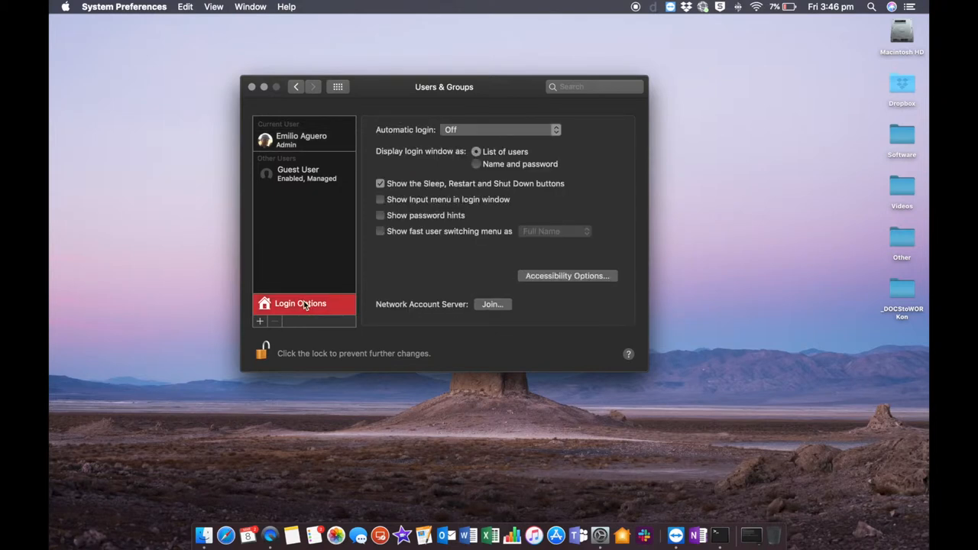
mouse_move(509, 308)
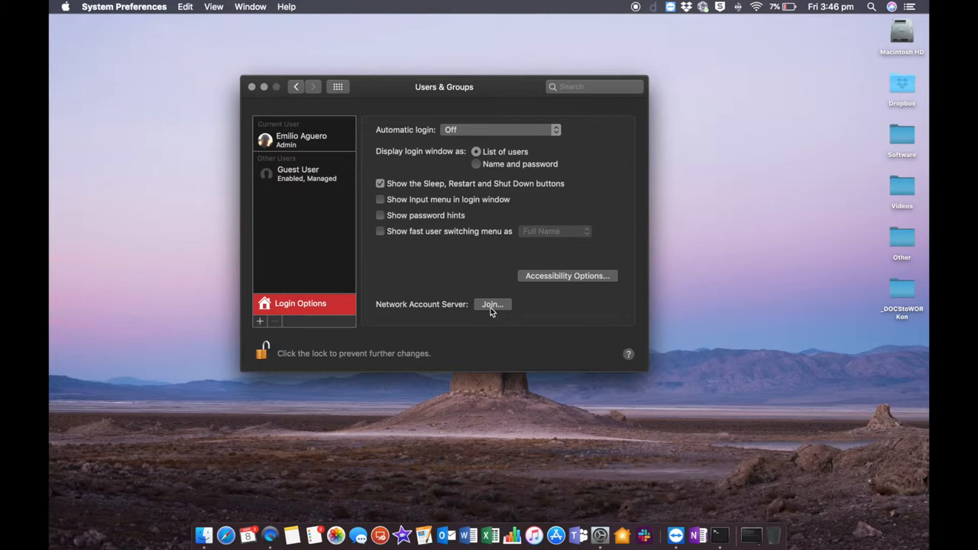
click(492, 305)
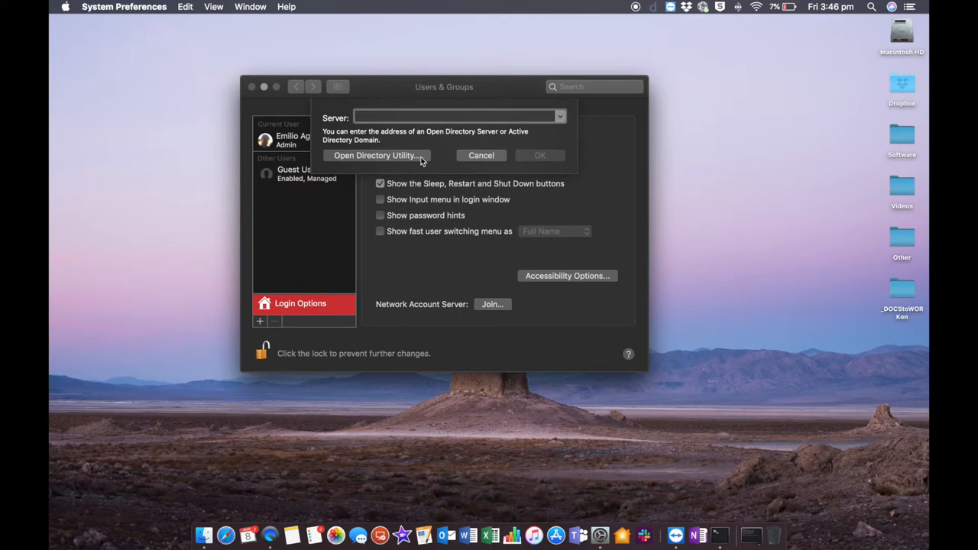
- Launch Directory Utility and go to its Edit menu
click(376, 155)
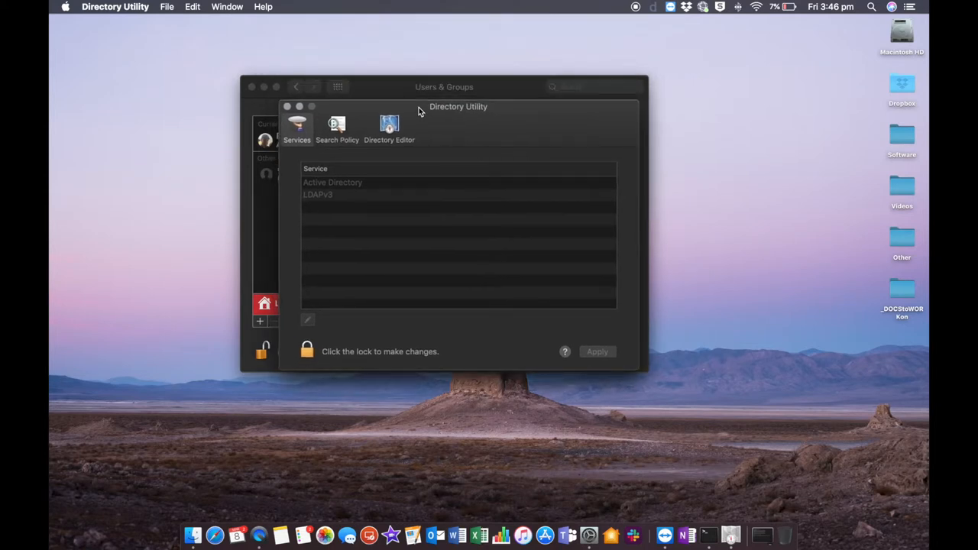
mouse_move(307, 352)
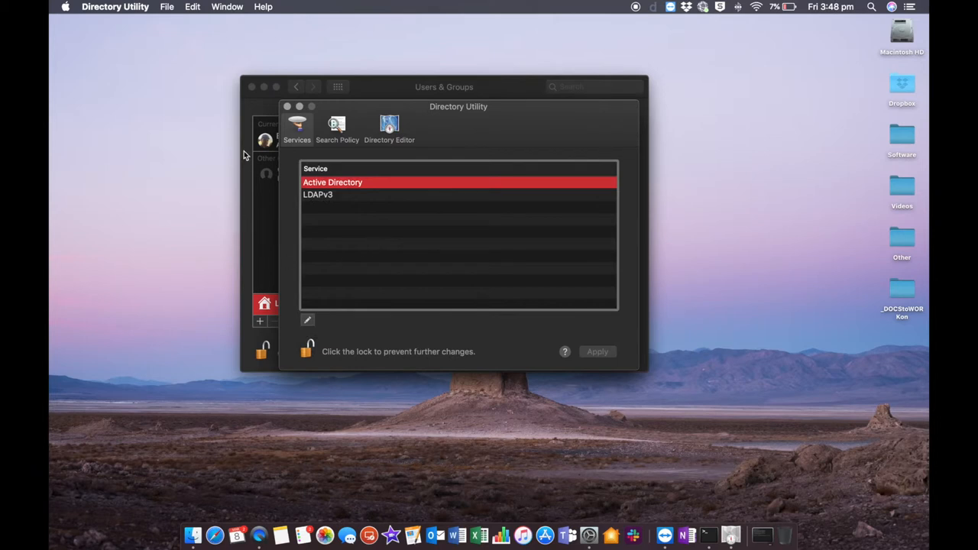
mouse_move(180, 7)
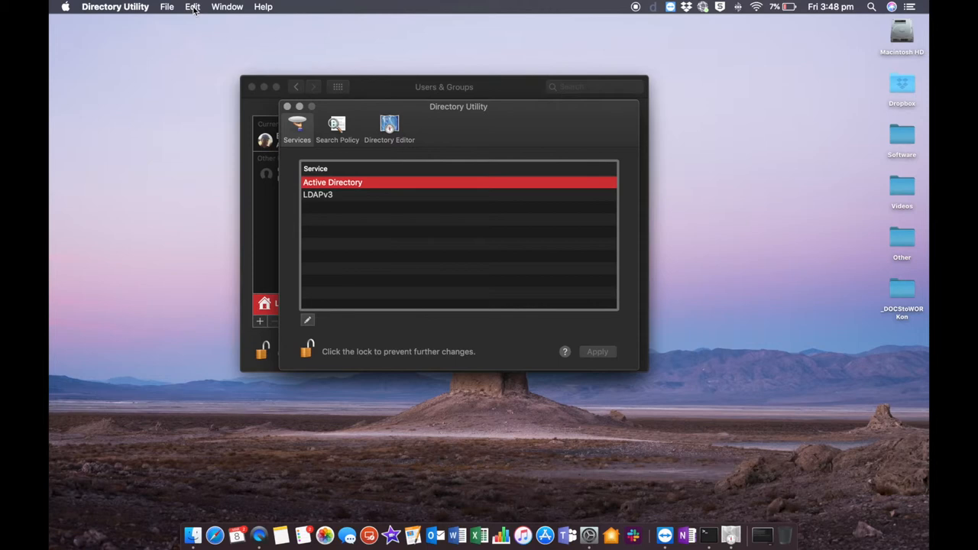
click(192, 7)
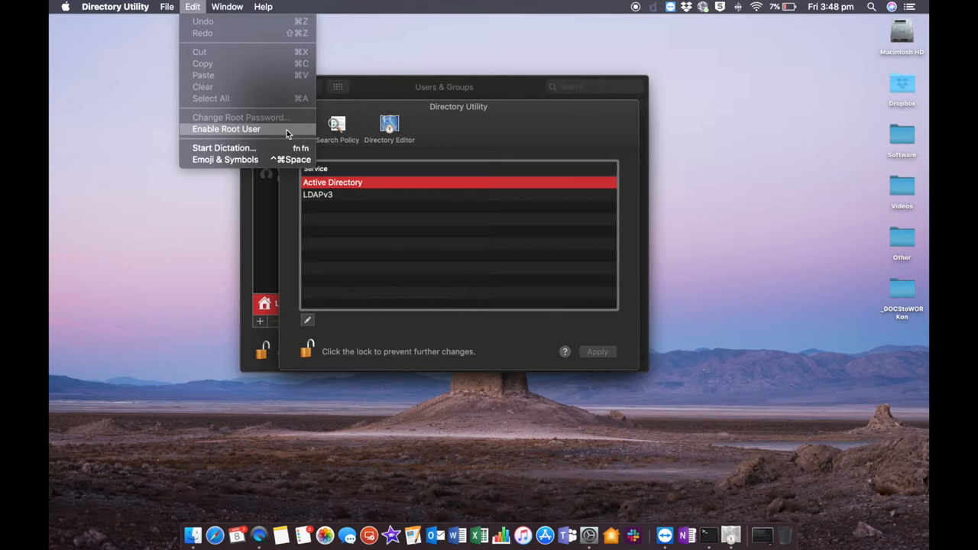
- Enable the root user and fill in the new root password in both fields
click(226, 128)
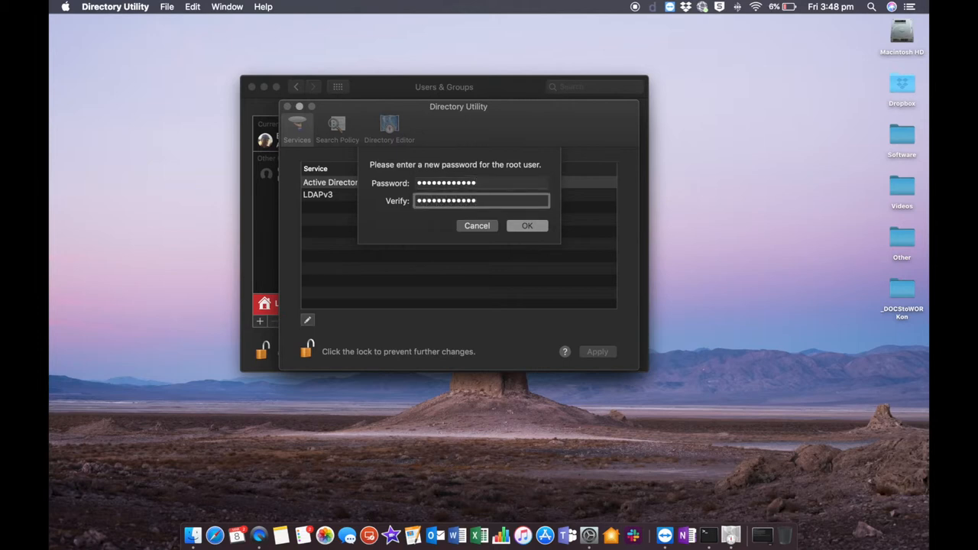
- Confirm the new root password with OK and close Directory Utility and System Preferences
click(527, 225)
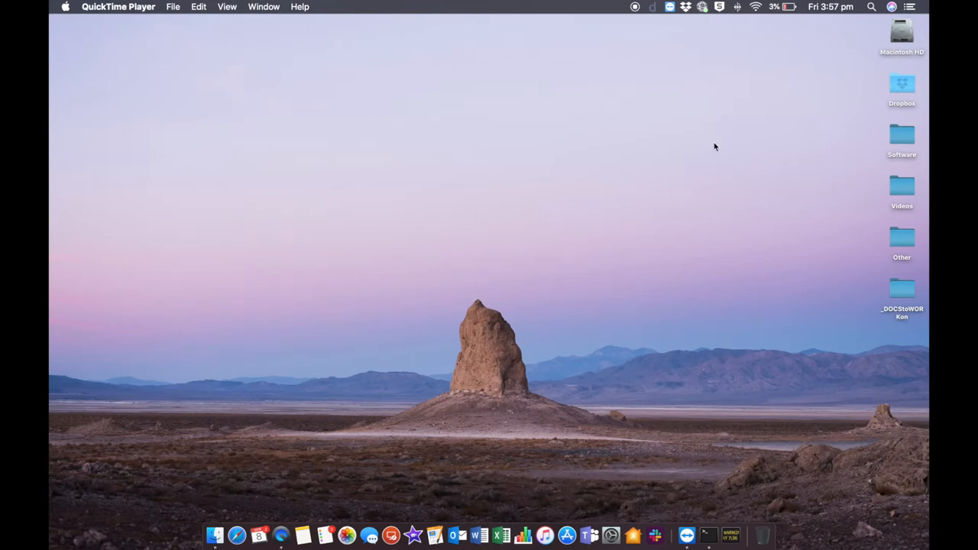
mouse_move(770, 96)
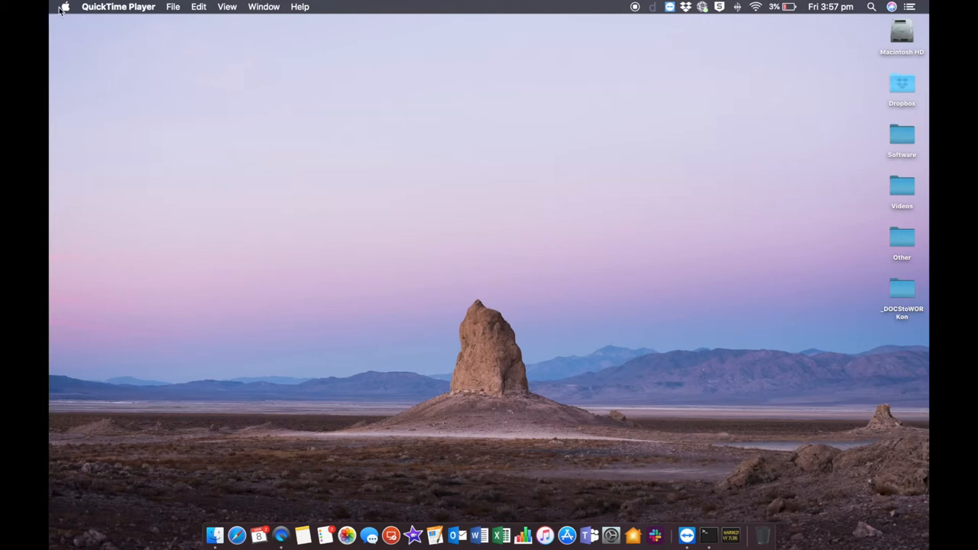
click(64, 7)
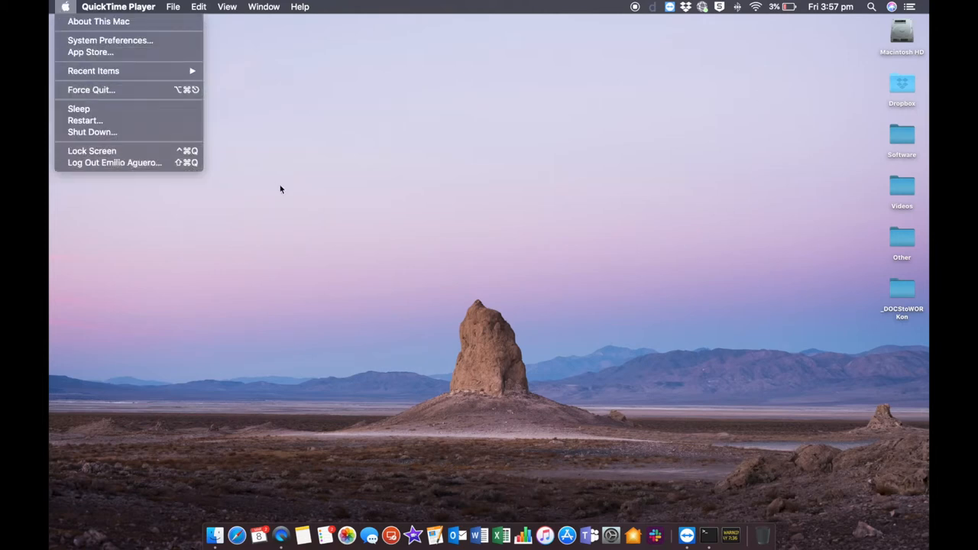
click(807, 85)
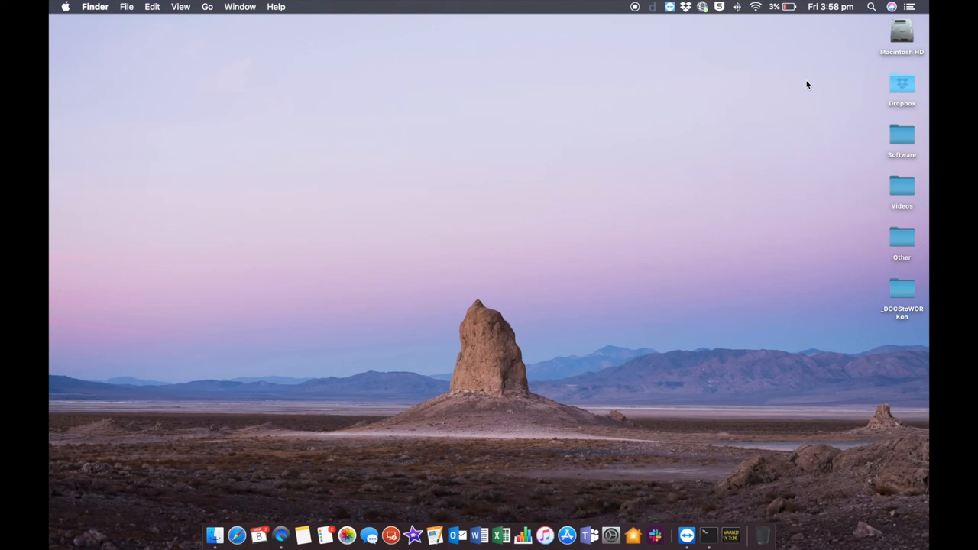
mouse_move(276, 354)
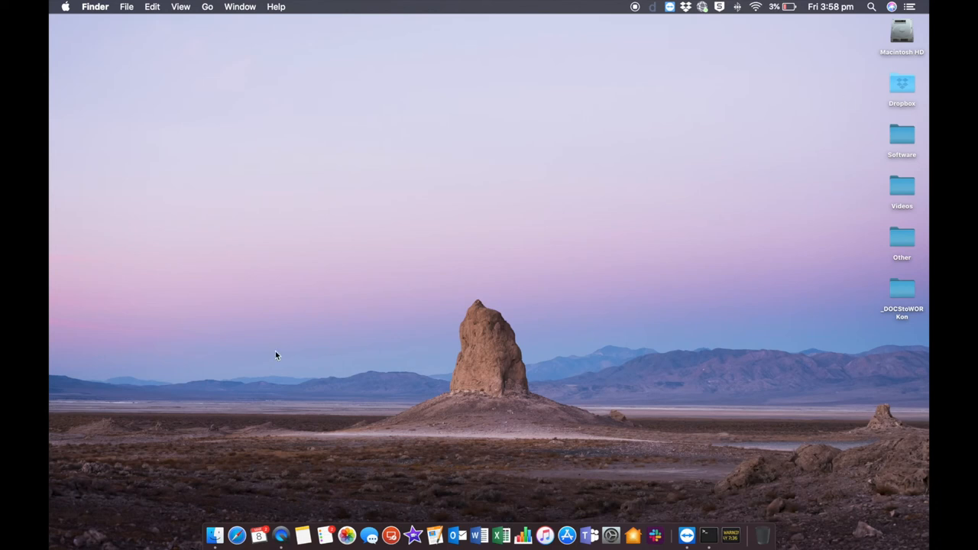